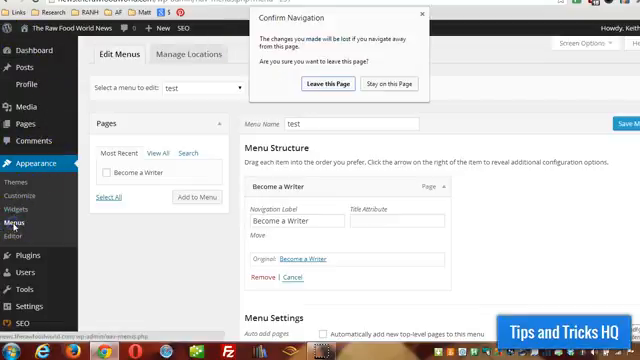
# Discard the unsaved page addition and reload the empty 'test' menu
pyautogui.click(383, 83)
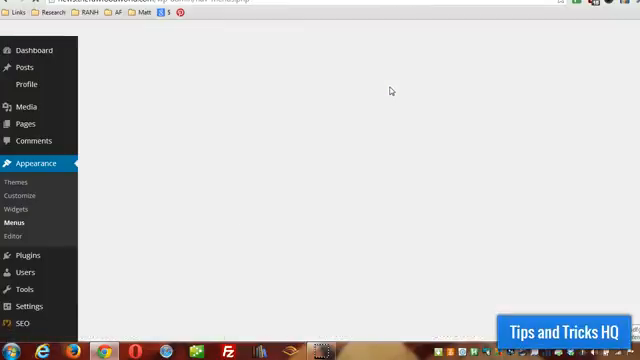
pyautogui.click(16, 222)
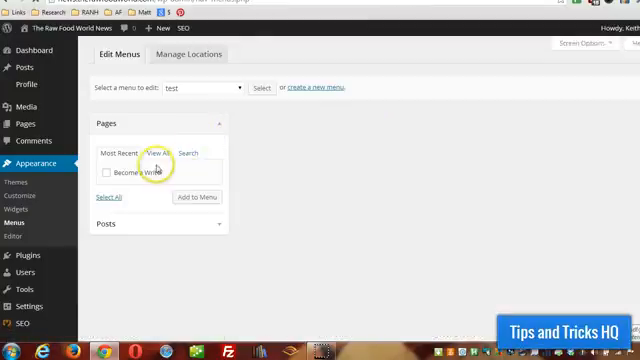
pyautogui.click(261, 88)
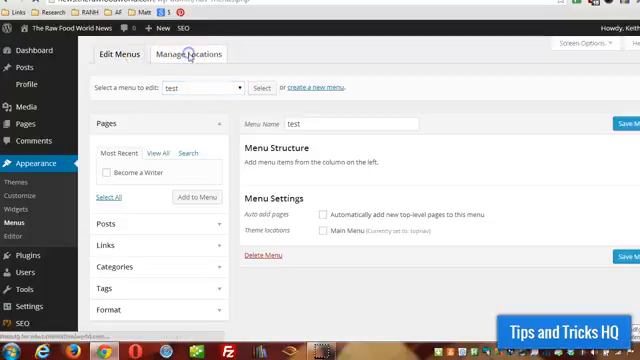
# Review the Main Menu location's assigned menu, leaving it set to topnav
pyautogui.click(186, 54)
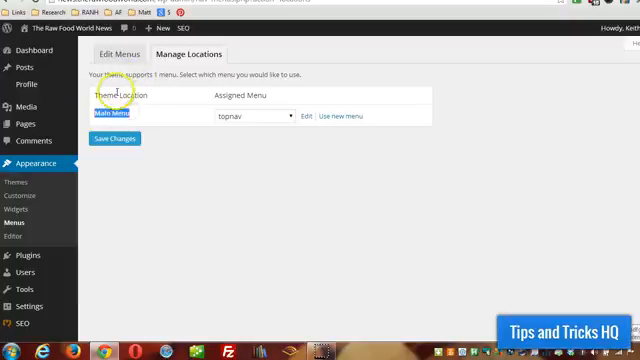
pyautogui.moveTo(118, 93)
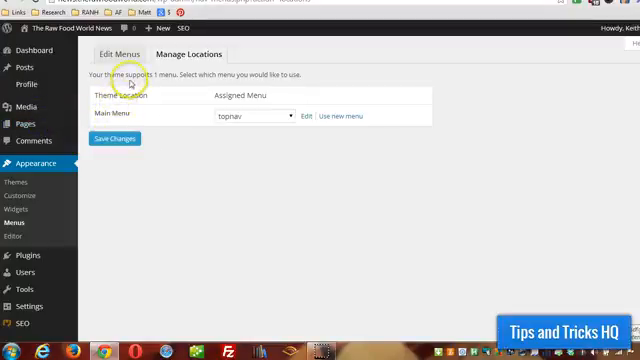
pyautogui.doubleClick(115, 112)
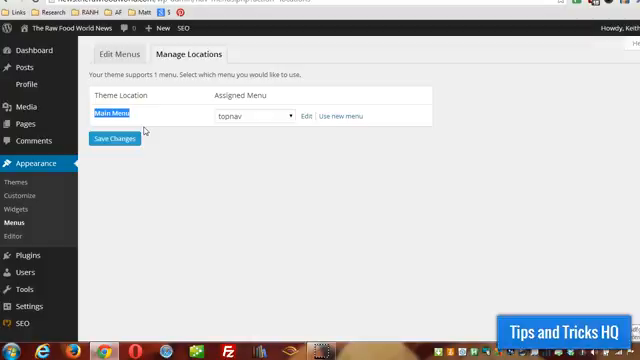
pyautogui.moveTo(322, 116)
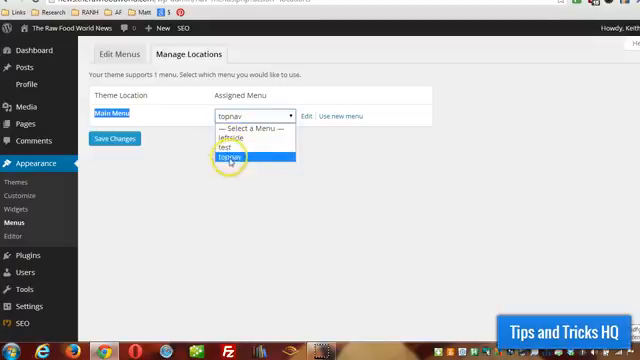
pyautogui.click(248, 158)
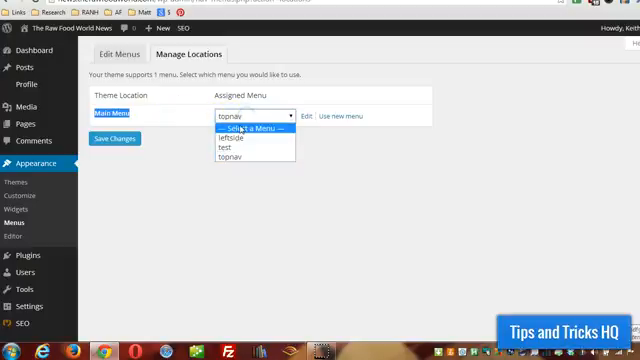
pyautogui.moveTo(227, 148)
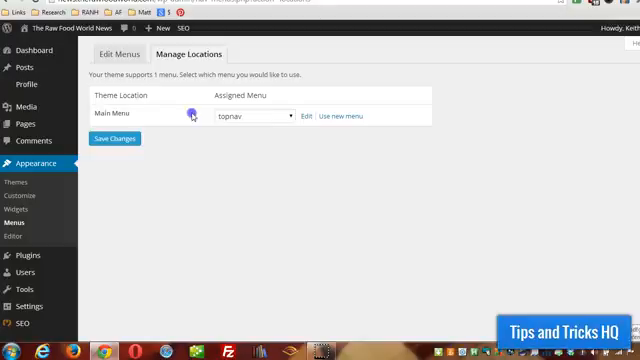
pyautogui.moveTo(190, 114)
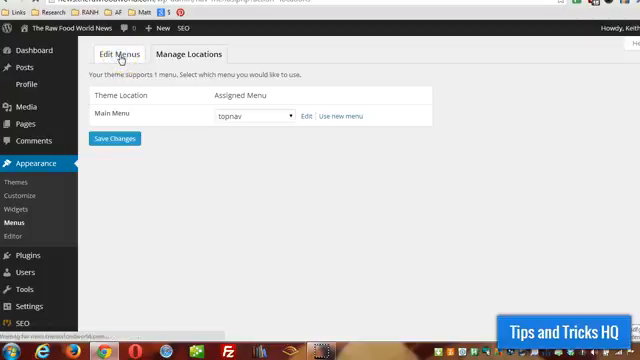
# Switch back to the Edit Menus view of the empty 'test' menu
pyautogui.click(118, 53)
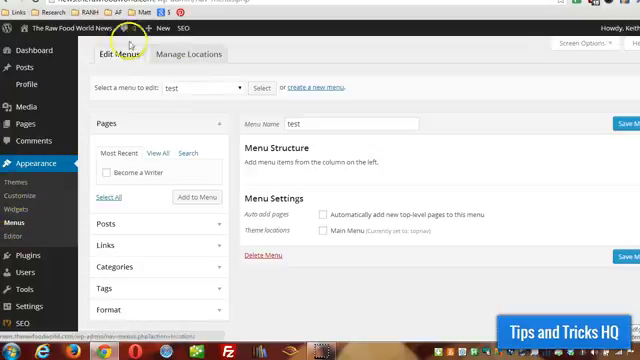
pyautogui.moveTo(120, 54)
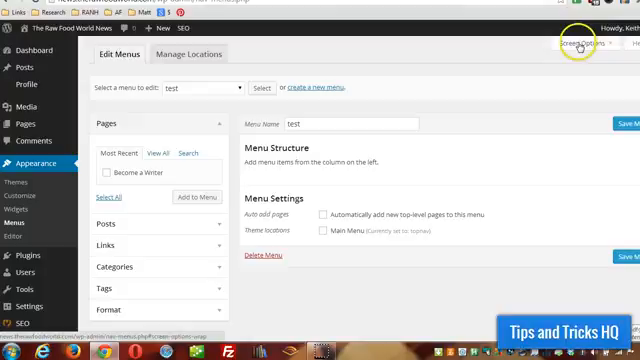
pyautogui.moveTo(118, 152)
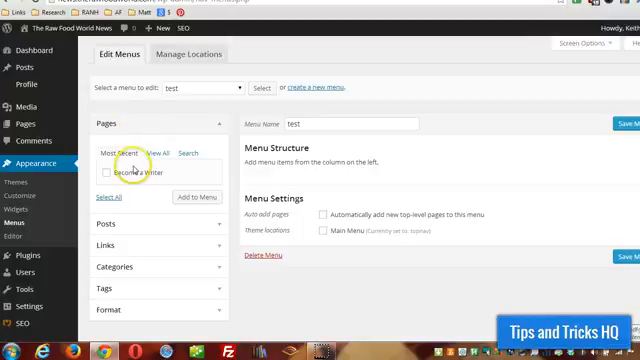
pyautogui.moveTo(113, 240)
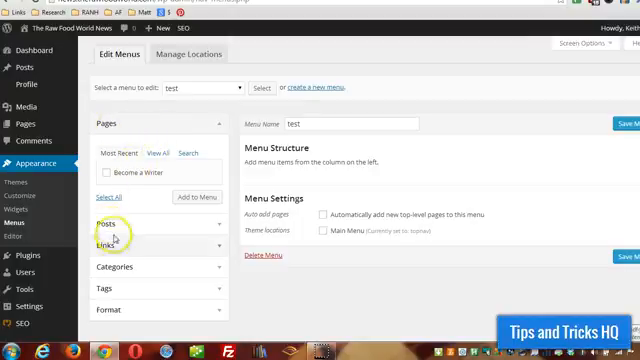
pyautogui.moveTo(466, 75)
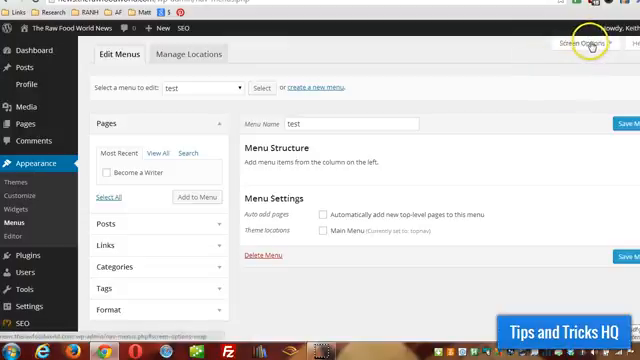
# In Screen Options, uncheck Format and enable the Link Target and XFN properties
pyautogui.click(575, 42)
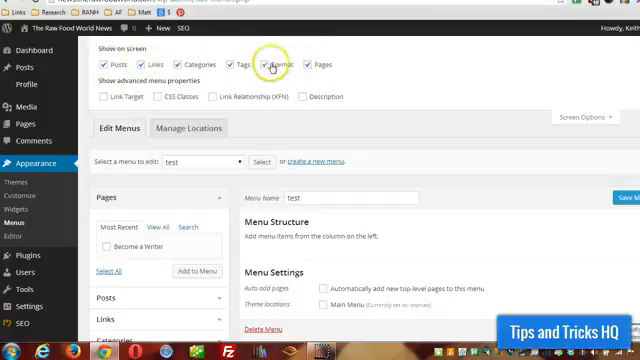
pyautogui.click(269, 63)
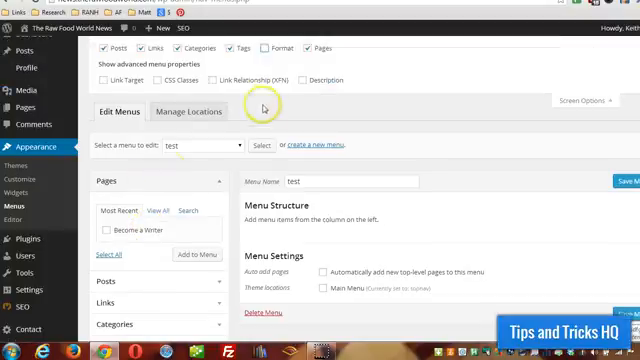
pyautogui.scroll(-3)
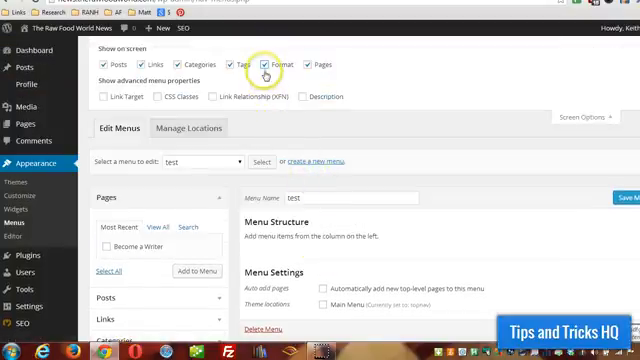
pyautogui.click(268, 63)
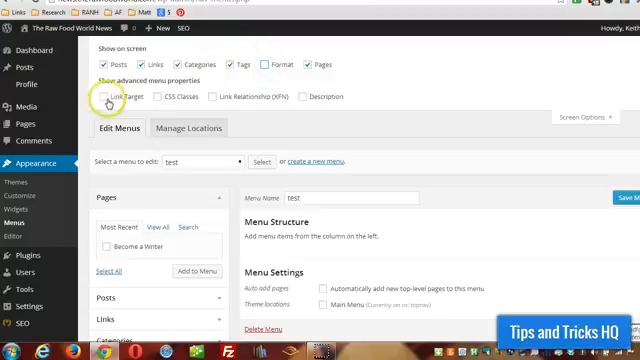
pyautogui.click(107, 96)
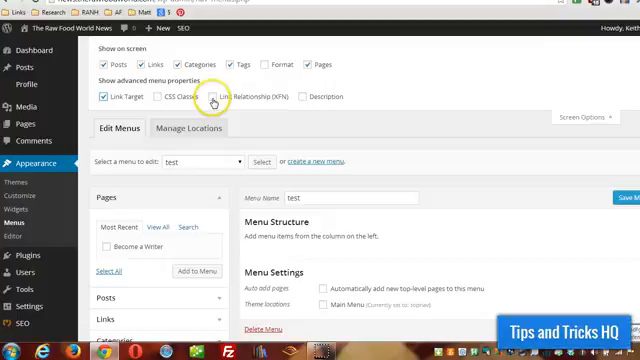
pyautogui.click(210, 96)
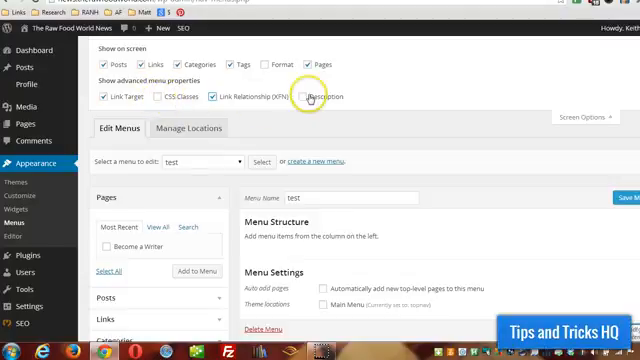
pyautogui.moveTo(585, 118)
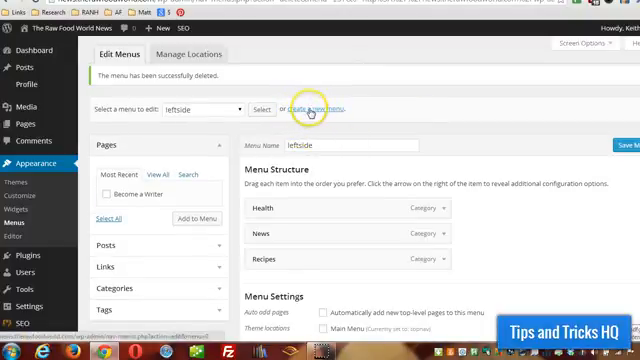
# Start a new menu and name it 'Test2'
pyautogui.click(315, 109)
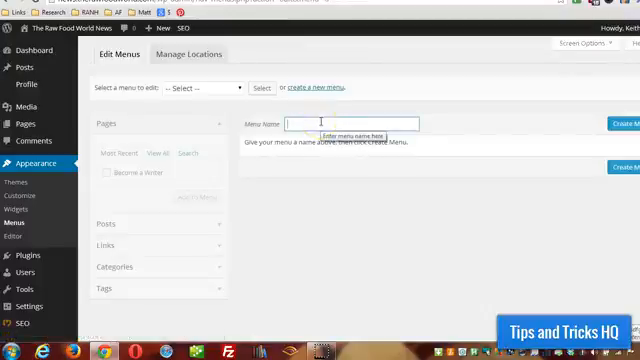
pyautogui.write('Test2')
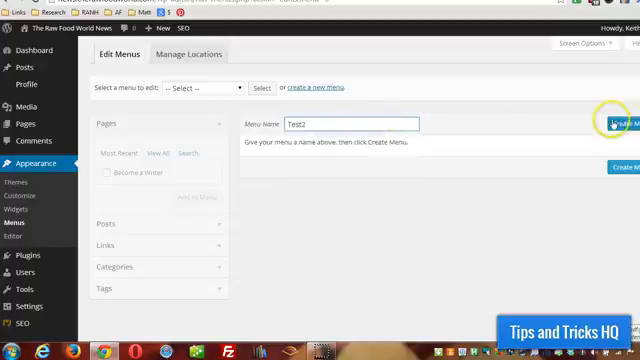
pyautogui.moveTo(508, 144)
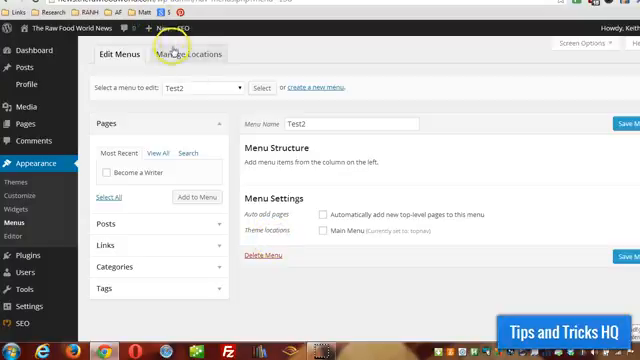
pyautogui.moveTo(288, 126)
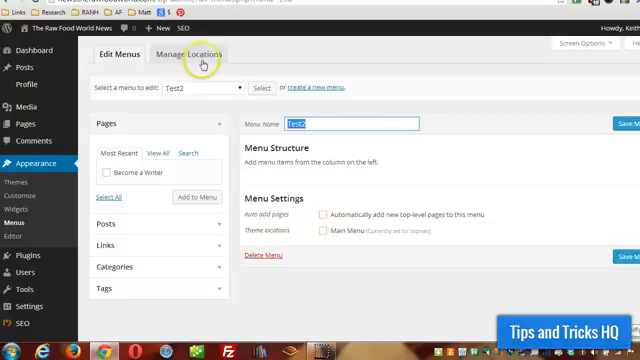
# Tick the Main Menu theme location checkbox for Test2
pyautogui.click(323, 231)
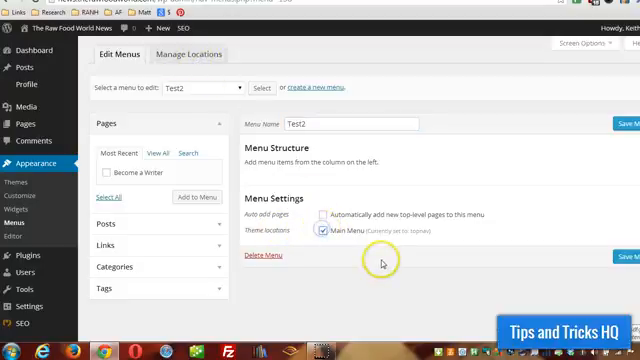
pyautogui.moveTo(313, 204)
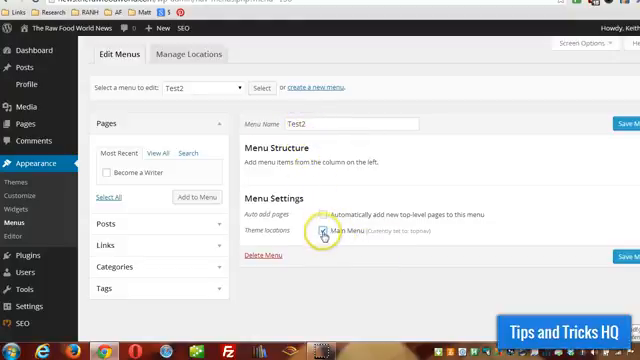
pyautogui.click(329, 234)
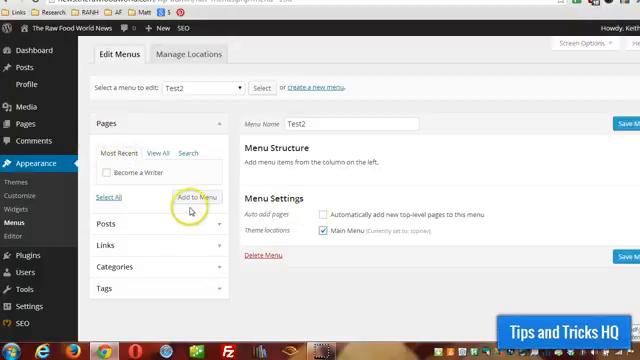
pyautogui.moveTo(320, 218)
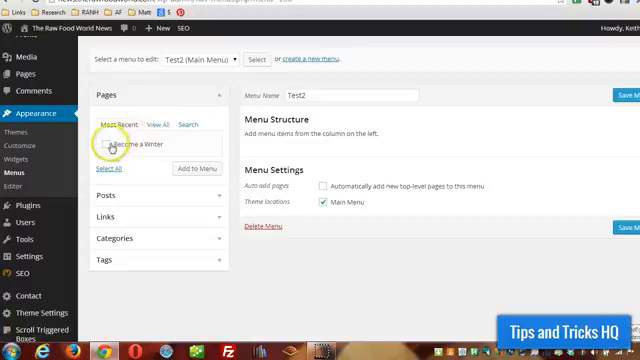
# Add the Become a Writer page and the cachexia post to the menu
pyautogui.click(112, 148)
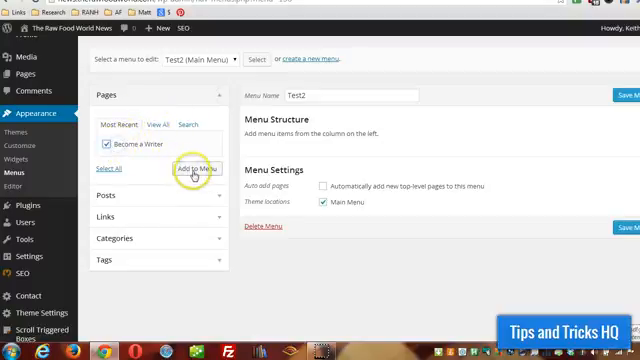
pyautogui.click(198, 168)
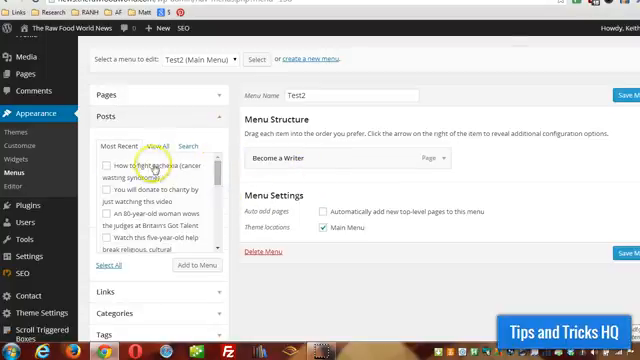
pyautogui.click(103, 164)
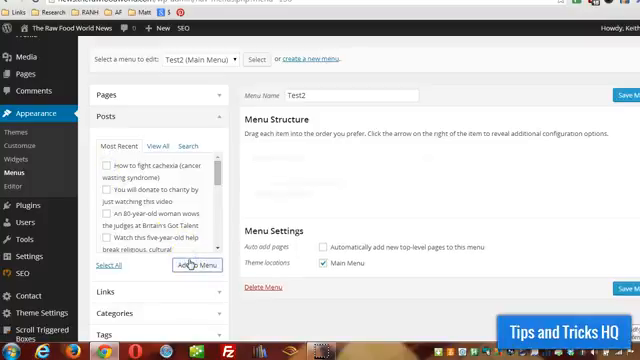
pyautogui.click(192, 265)
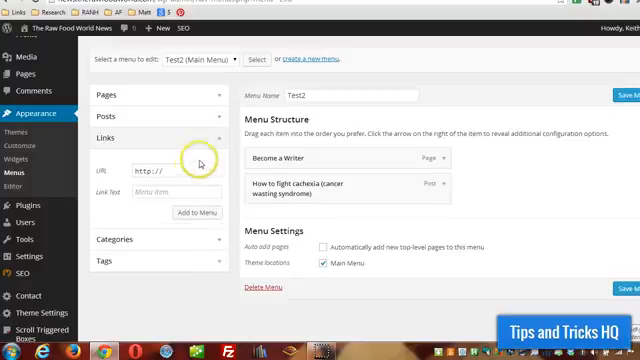
# Enter 'Home' as custom link text, then browse all pages and categories
pyautogui.click(175, 165)
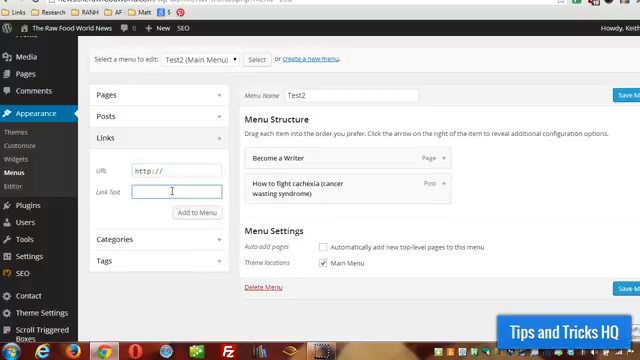
pyautogui.write('Home')
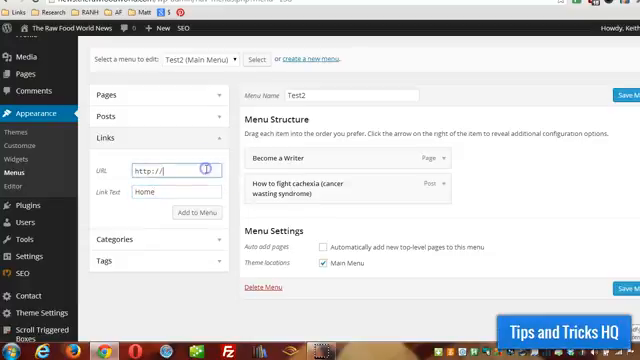
pyautogui.moveTo(215, 105)
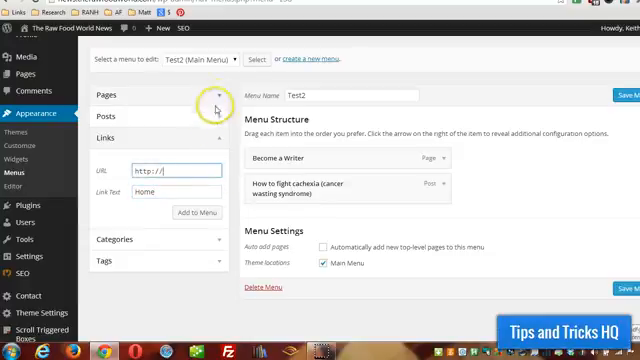
pyautogui.tripleClick(165, 163)
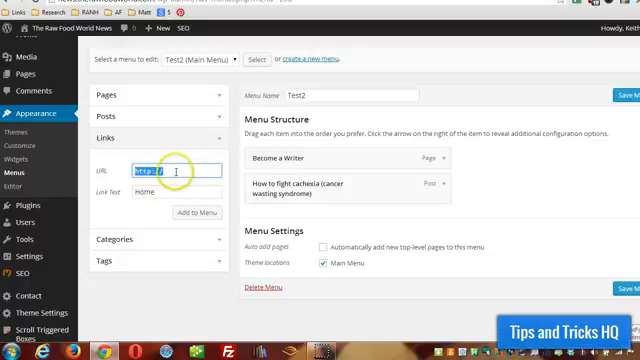
pyautogui.click(100, 97)
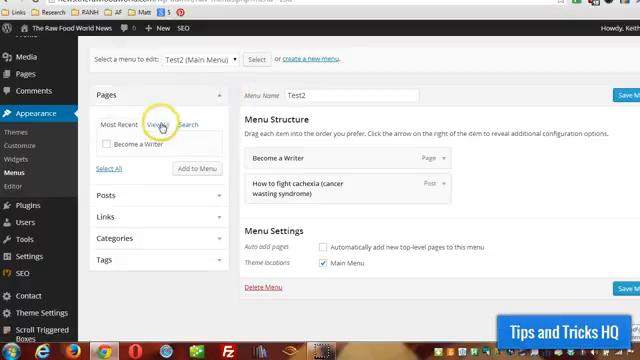
pyautogui.click(158, 124)
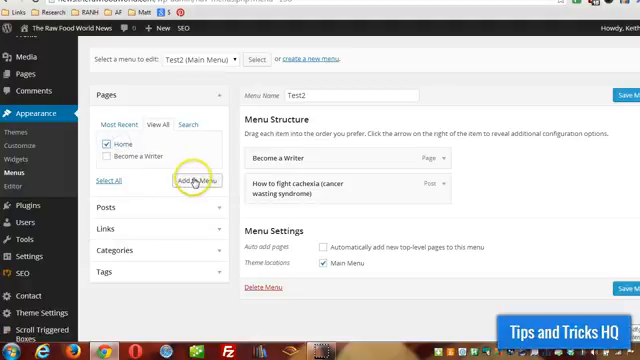
pyautogui.moveTo(158, 128)
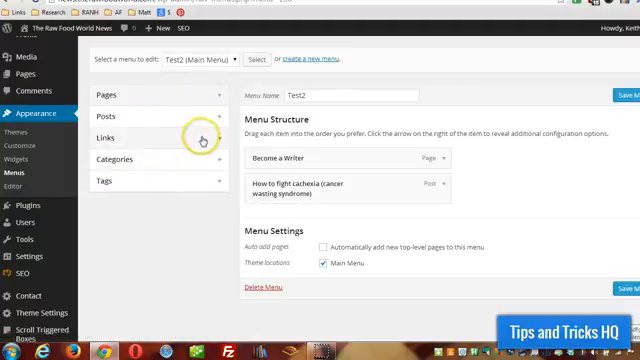
pyautogui.click(104, 136)
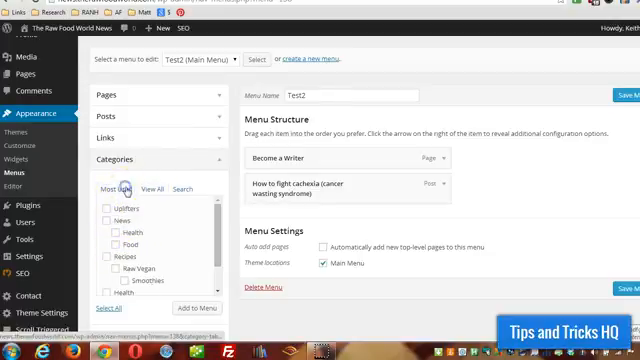
pyautogui.scroll(-3)
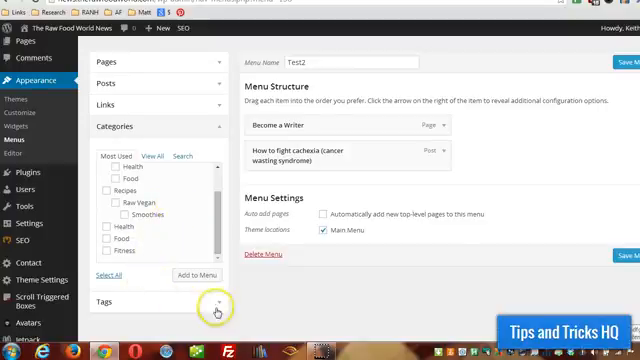
pyautogui.click(216, 310)
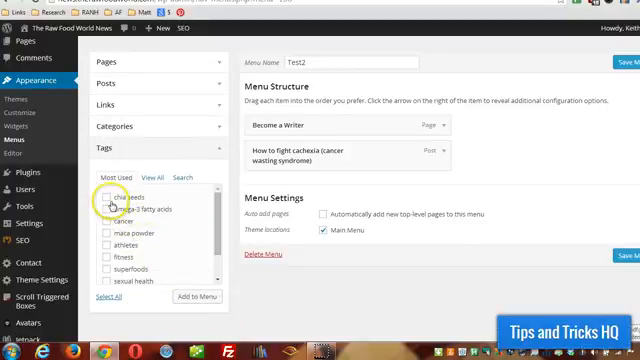
pyautogui.moveTo(152, 296)
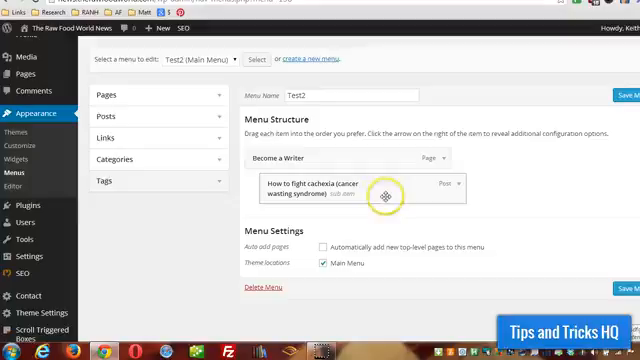
pyautogui.moveTo(498, 265)
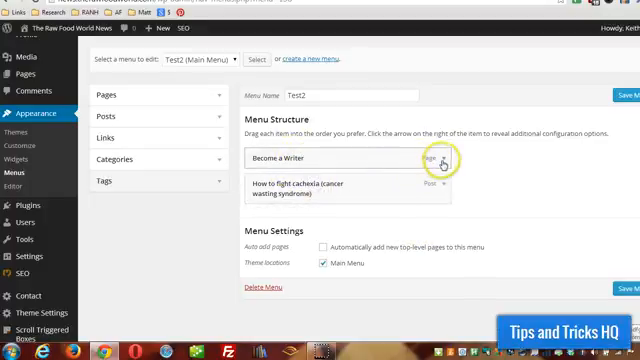
# Expand the Become a Writer item and relabel it 'Write For Us!'
pyautogui.click(448, 158)
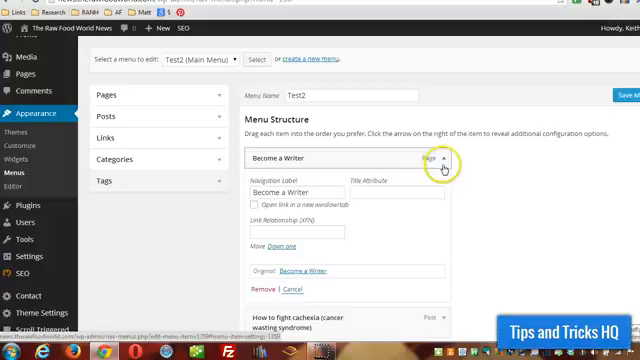
pyautogui.click(443, 160)
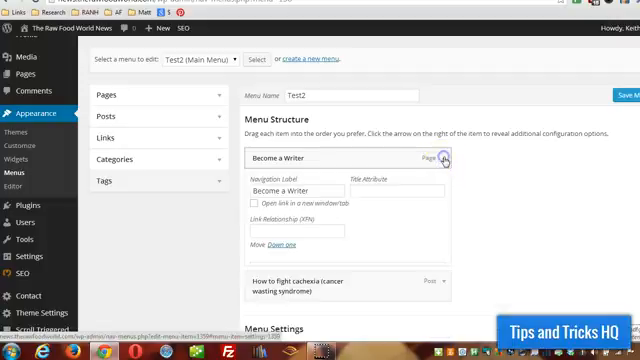
pyautogui.click(444, 158)
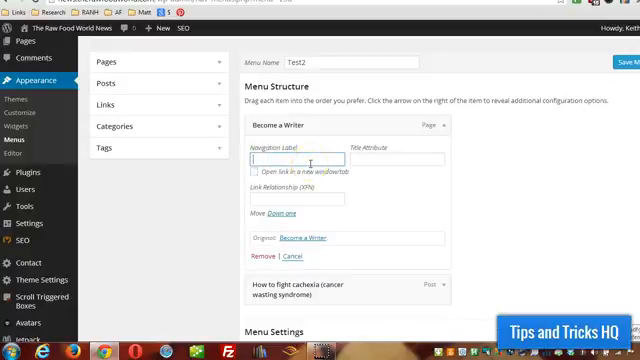
pyautogui.write('W')
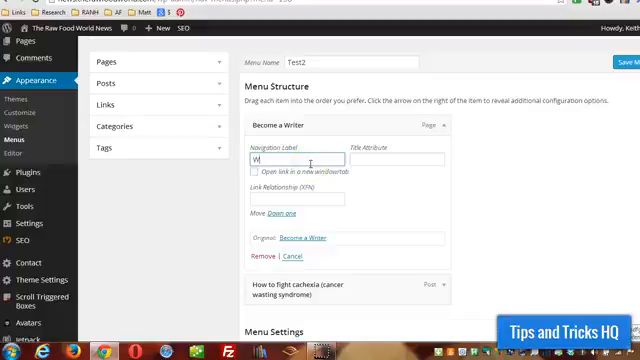
pyautogui.write('rite For')
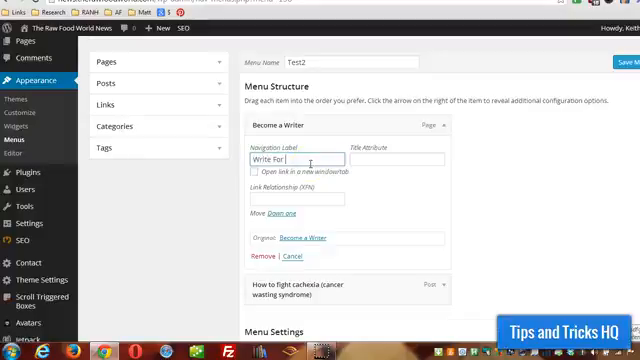
pyautogui.write('Us')
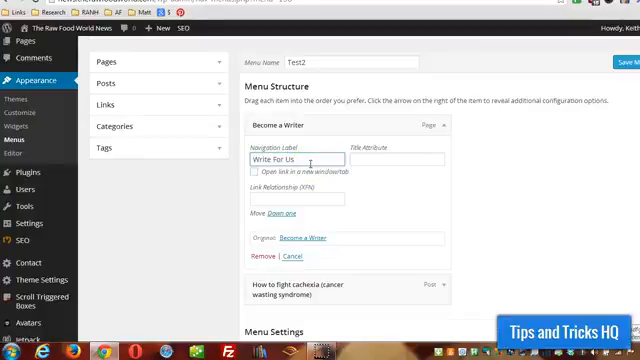
pyautogui.click(398, 162)
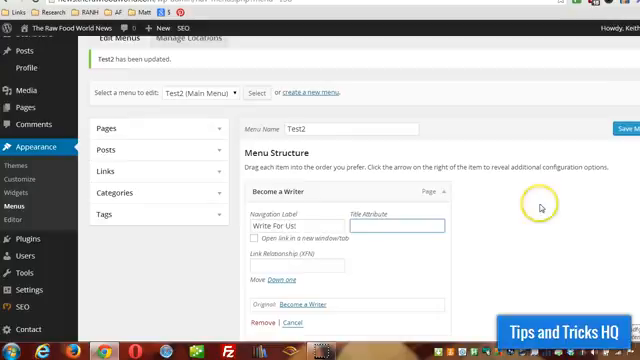
pyautogui.click(583, 118)
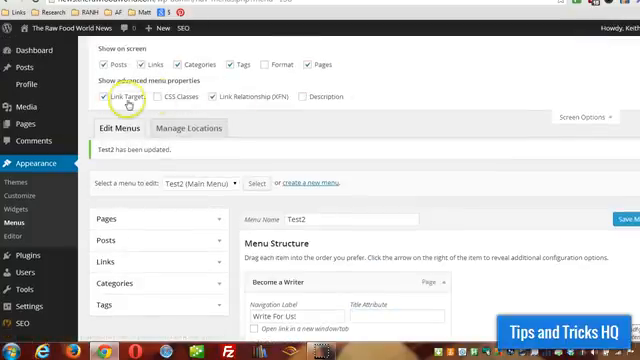
pyautogui.click(104, 96)
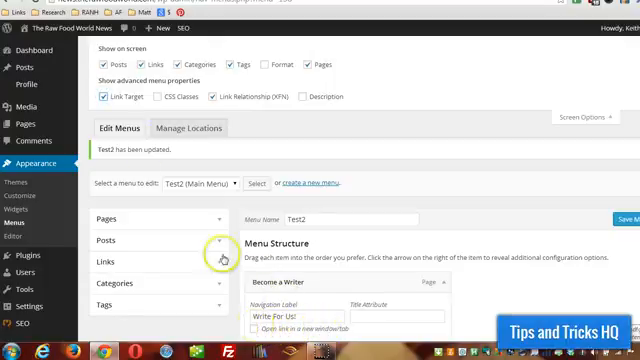
pyautogui.scroll(-3)
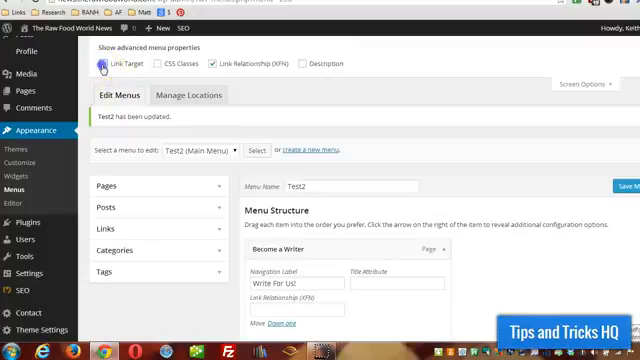
pyautogui.click(106, 66)
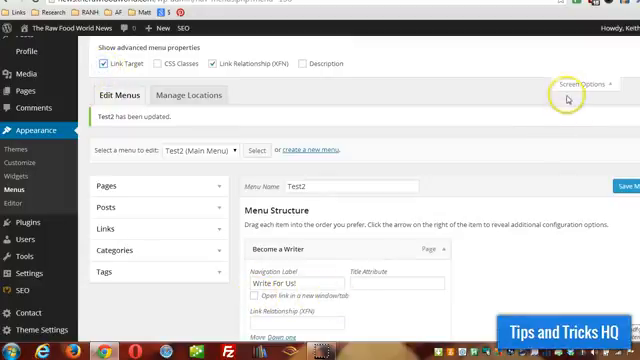
pyautogui.scroll(-3)
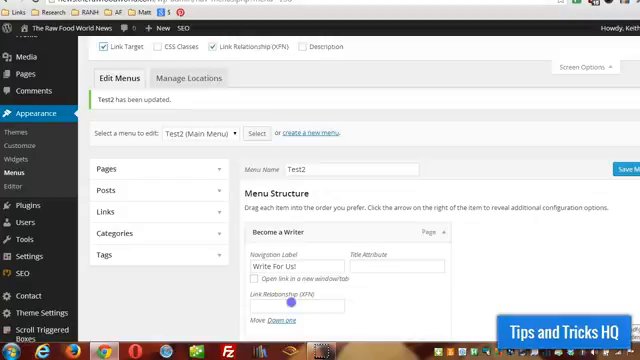
pyautogui.moveTo(449, 280)
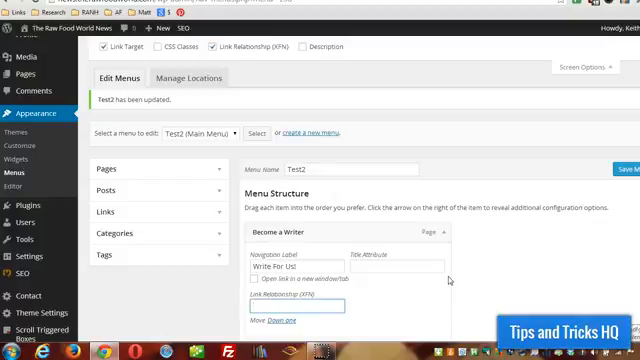
pyautogui.write('n')
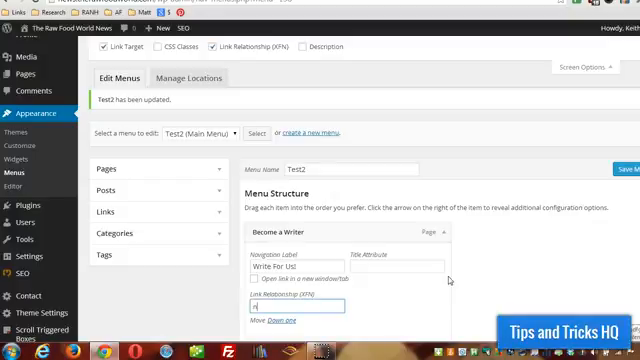
pyautogui.write('nofollow')
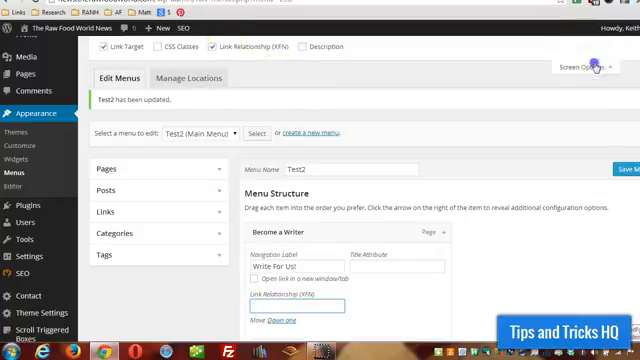
pyautogui.scroll(-3)
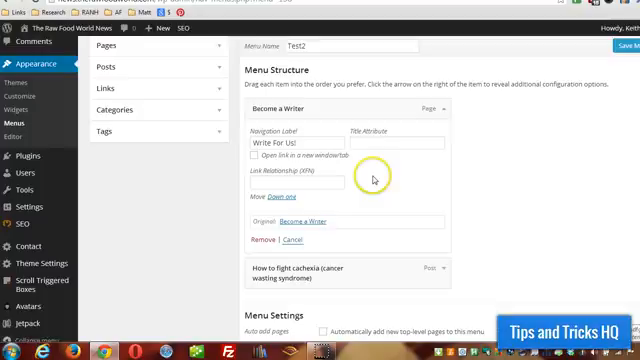
pyautogui.moveTo(315, 180)
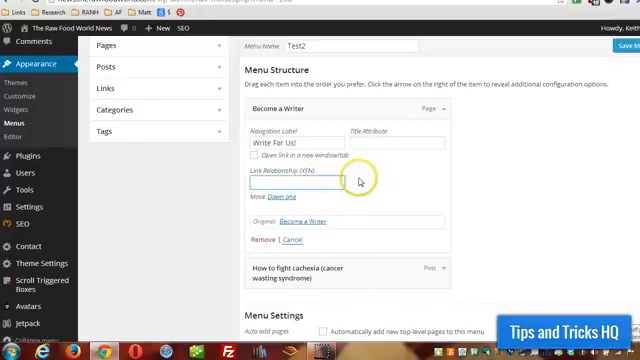
# Scroll down the menu editor toward the cachexia post item
pyautogui.scroll(-3)
pyautogui.write('Cachexia')
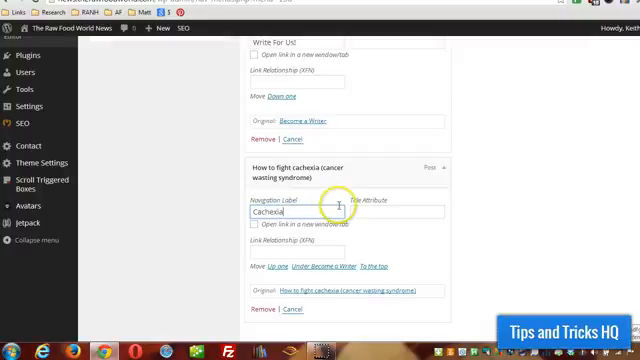
pyautogui.scroll(-3)
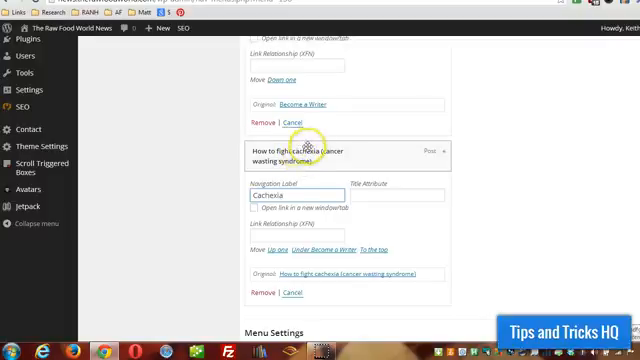
pyautogui.scroll(-3)
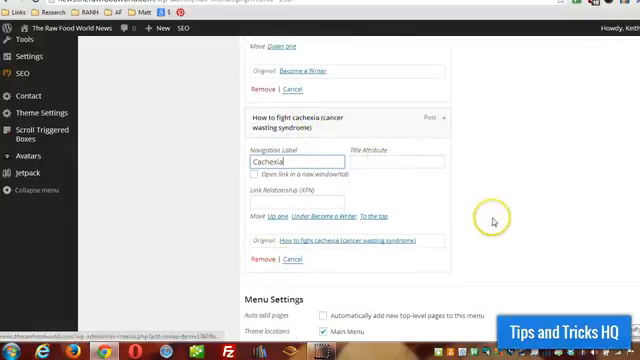
pyautogui.scroll(-3)
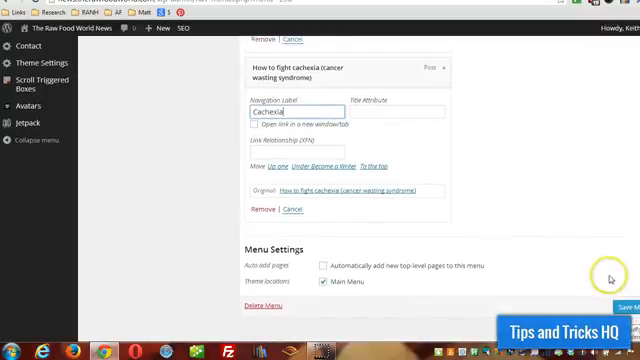
pyautogui.moveTo(175, 60)
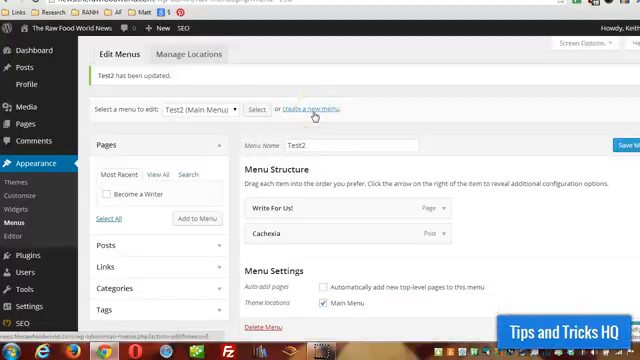
pyautogui.moveTo(38, 162)
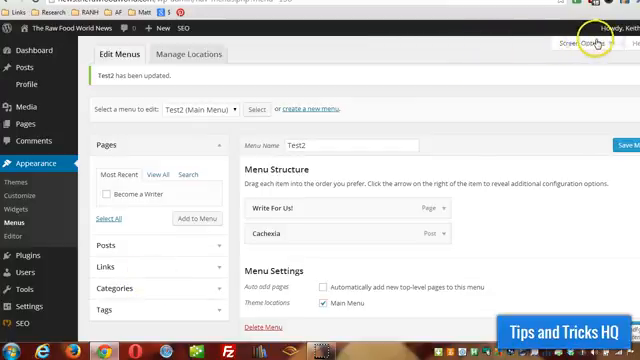
# Save Test2 and view Manage Locations showing Main Menu assigned to Test2
pyautogui.click(590, 43)
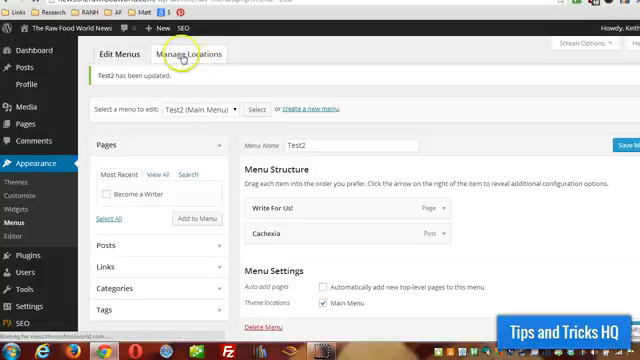
pyautogui.click(188, 54)
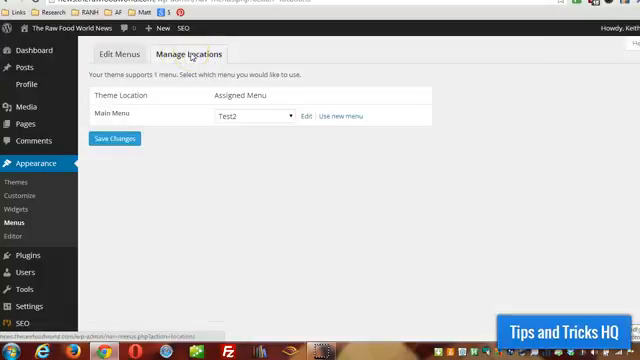